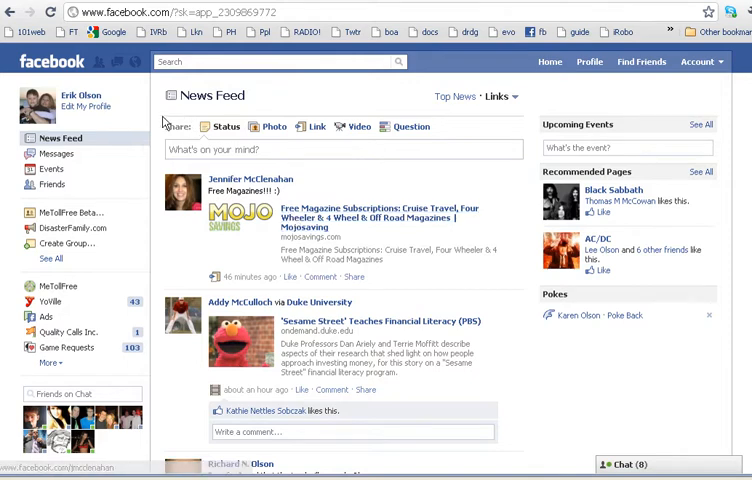
# Enter the apps.facebook.com address in the browser to reach the toll-free number app
pyautogui.click(180, 12)
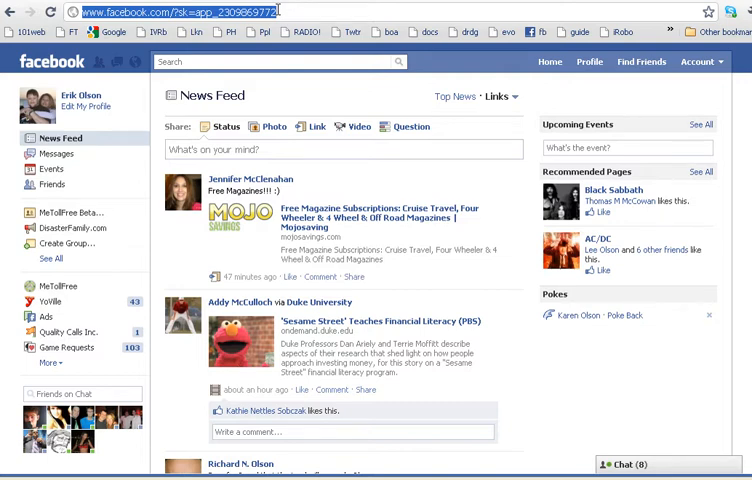
pyautogui.write('apps.facebook.com/metollfree/wiz')
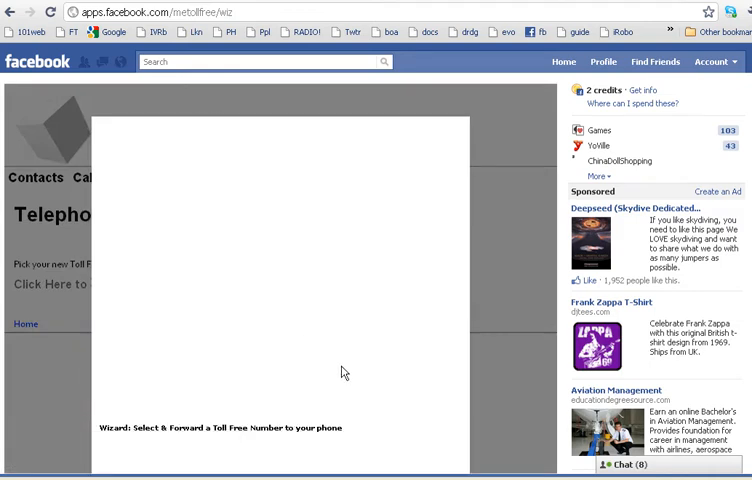
pyautogui.click(304, 304)
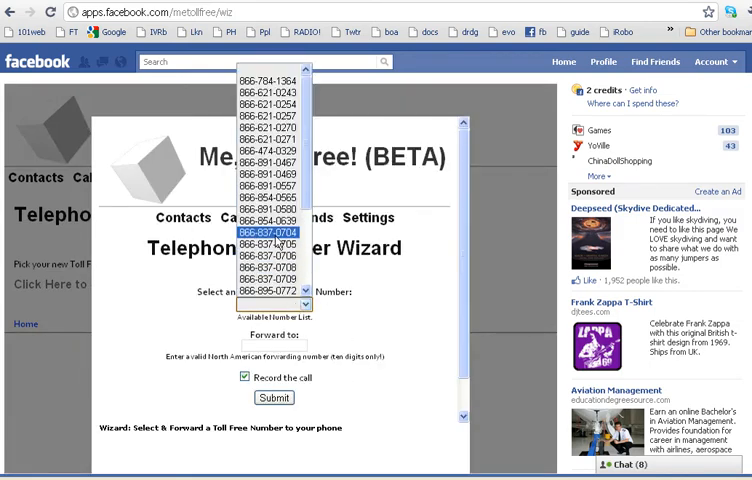
pyautogui.click(276, 232)
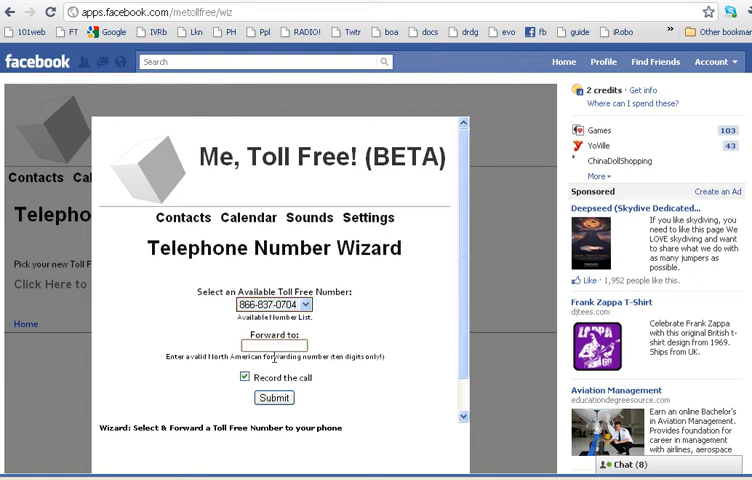
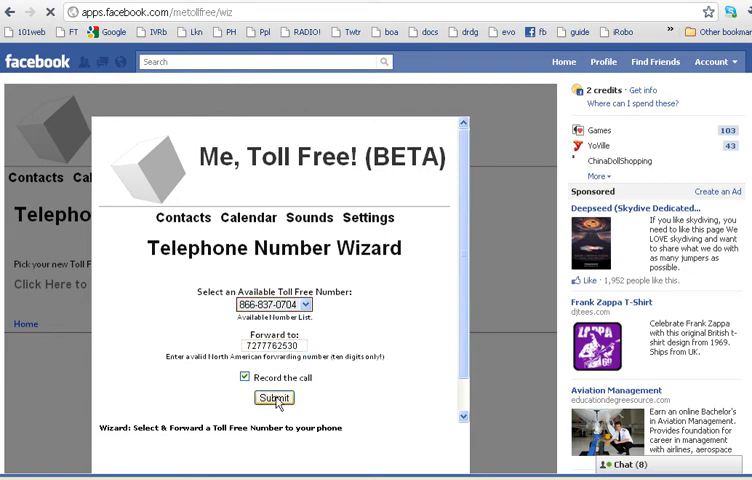
pyautogui.click(272, 398)
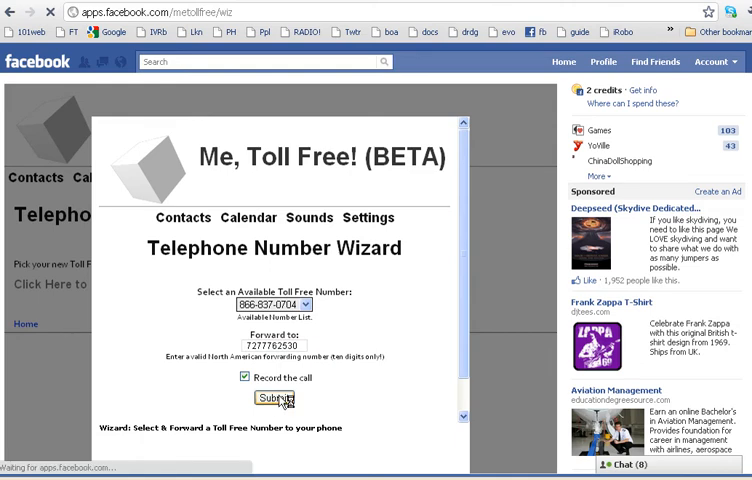
pyautogui.click(272, 398)
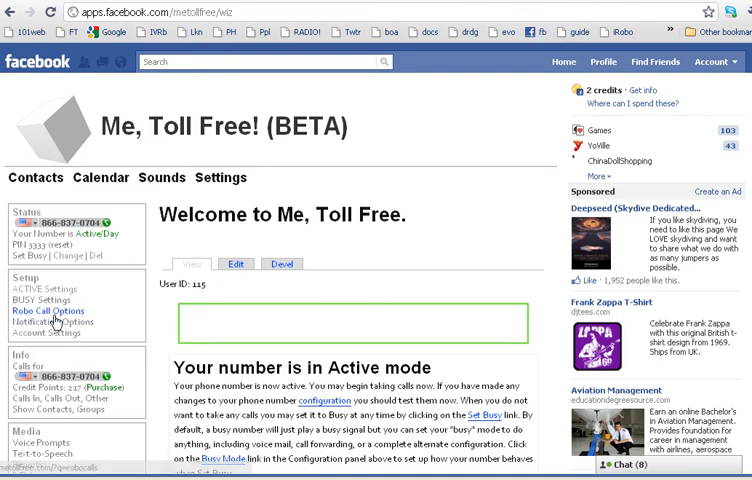
# Go to the Configure page for the active toll-free number from the sidebar
pyautogui.click(42, 288)
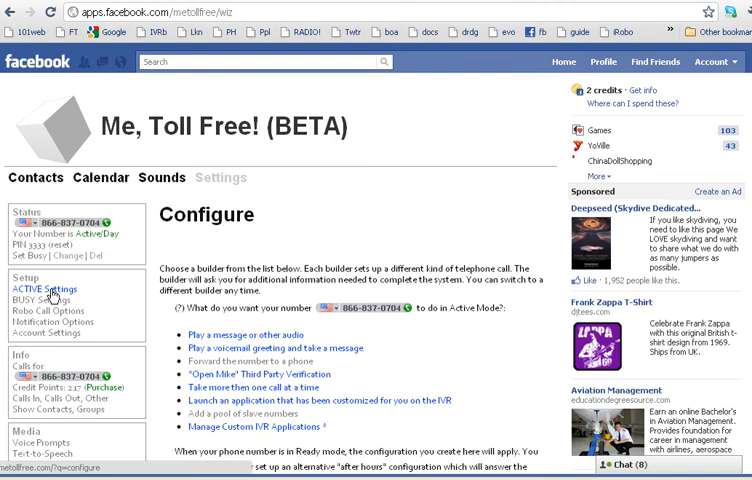
pyautogui.moveTo(42, 288)
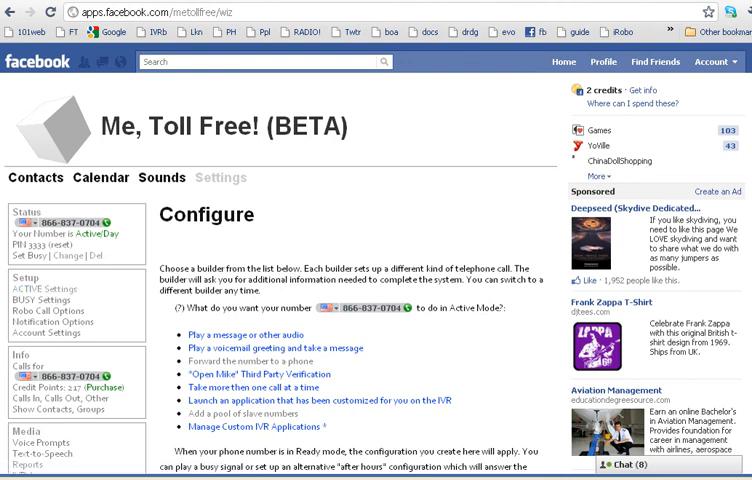